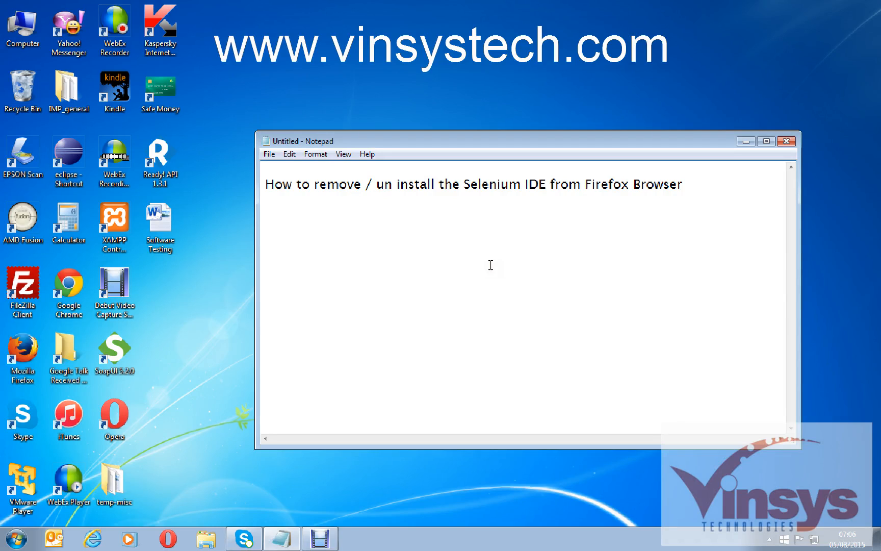
Launch Firefox from the desktop, then show and close the Selenium IDE window
{"action": "left_click", "coordinate": [348, 184]}
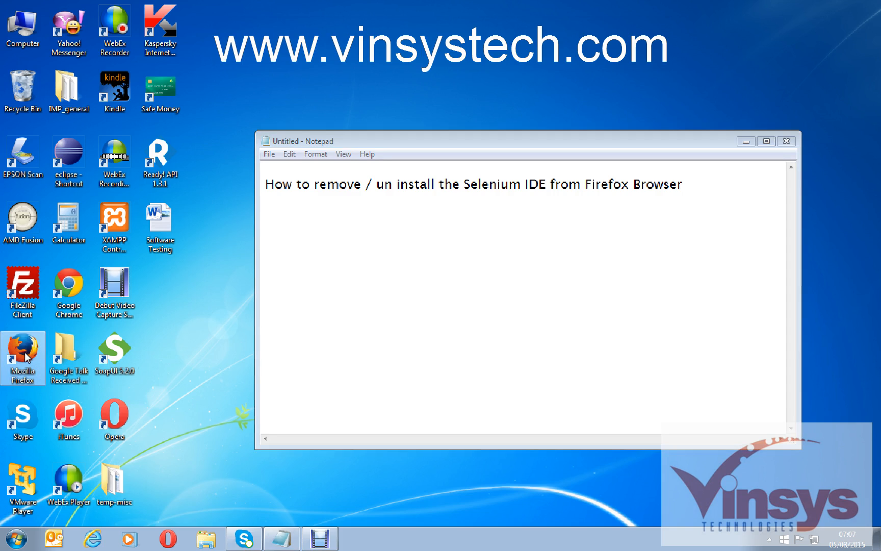
{"action": "double_click", "coordinate": [23, 351]}
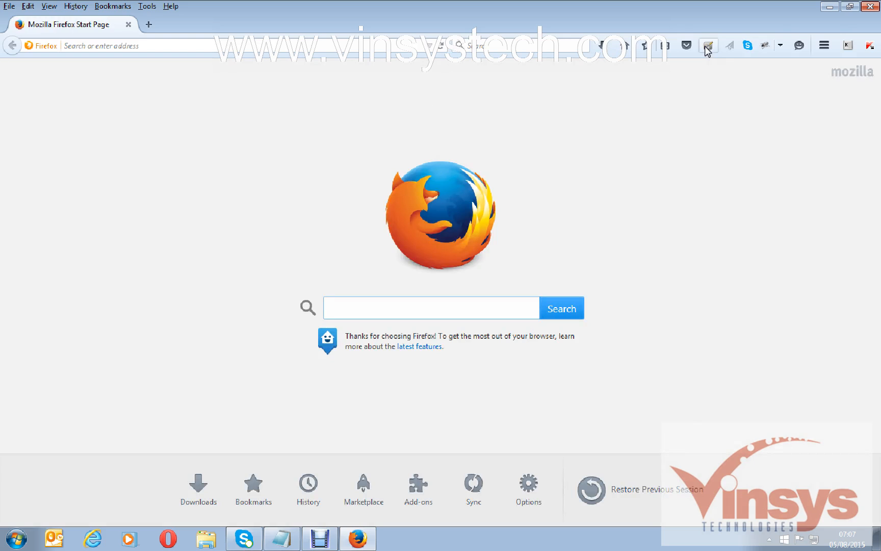
{"action": "left_click", "coordinate": [708, 46]}
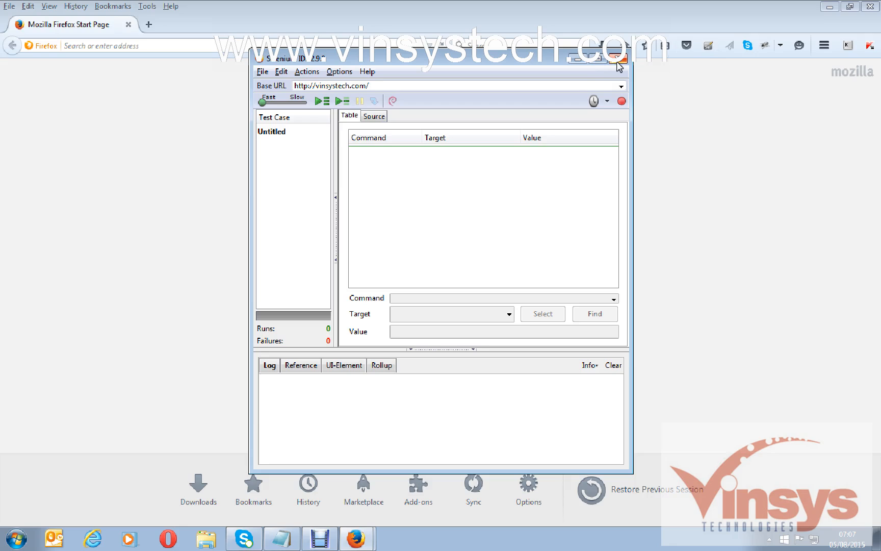
{"action": "mouse_move", "coordinate": [620, 60]}
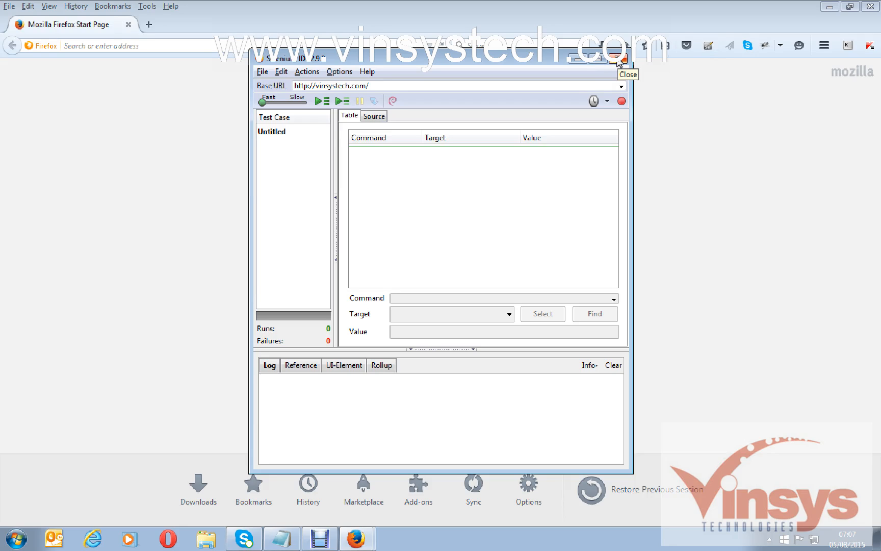
{"action": "left_click", "coordinate": [621, 58]}
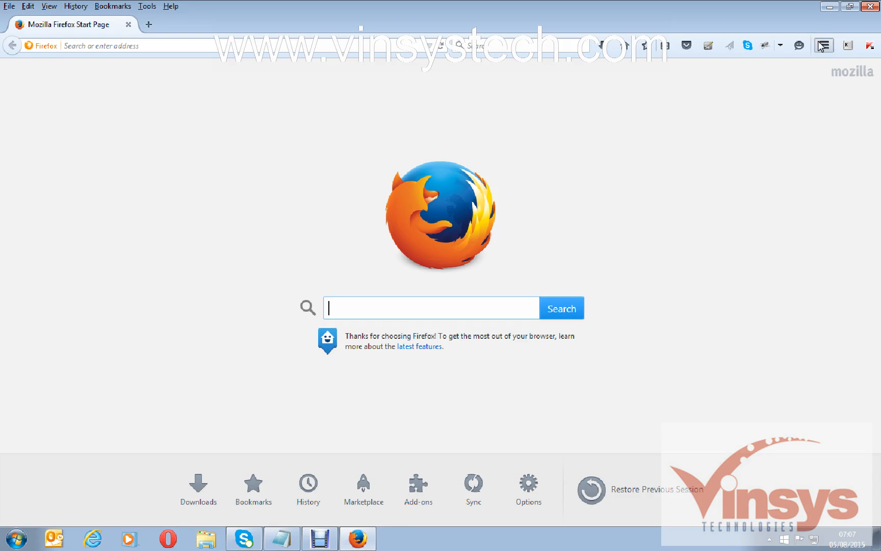
{"action": "mouse_move", "coordinate": [807, 231]}
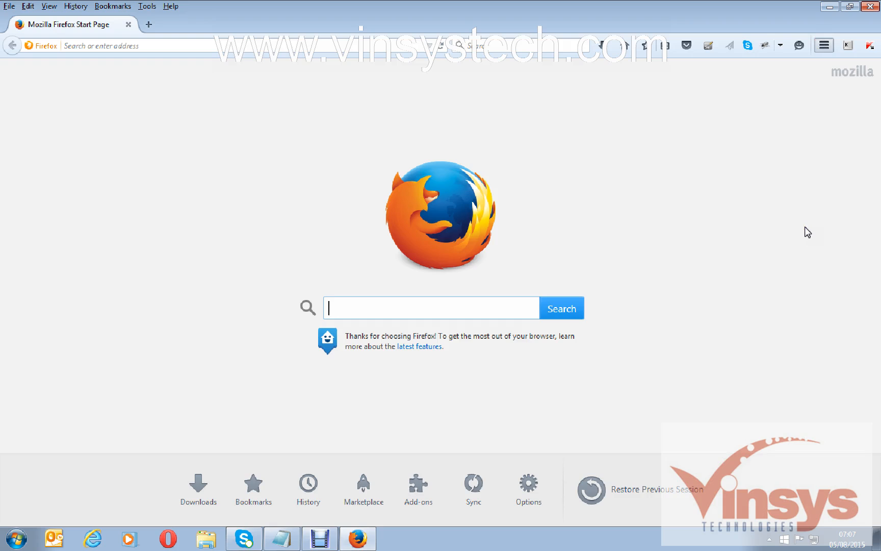
Search the Add-ons Manager for 'selenium ide'
{"action": "left_click", "coordinate": [418, 488]}
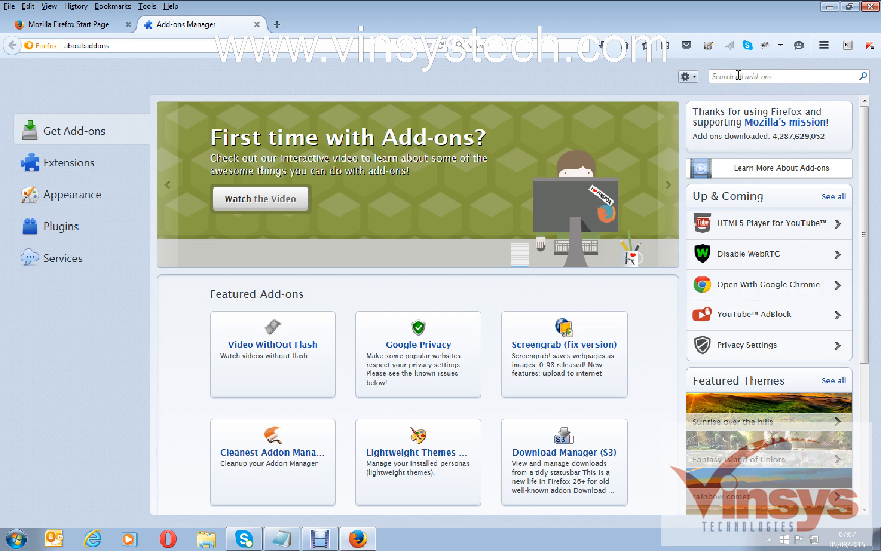
{"action": "type", "text": "selenium"}
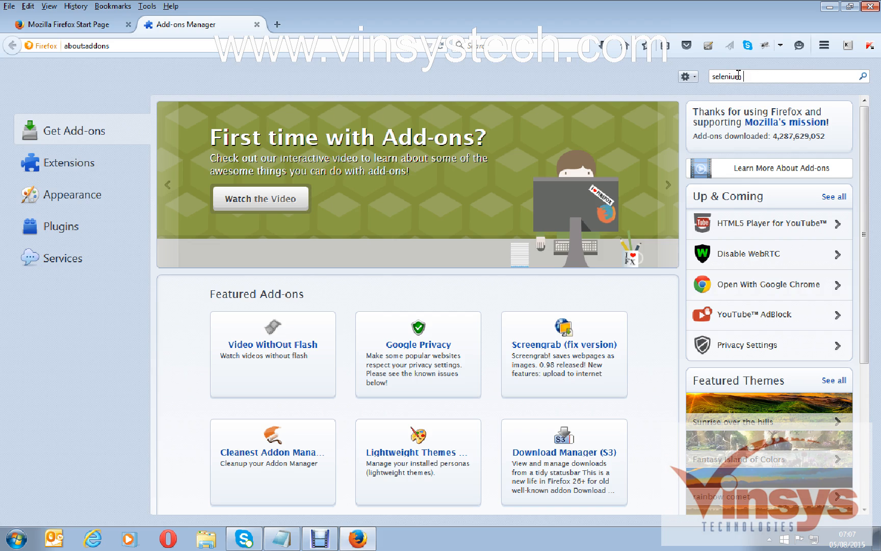
{"action": "type", "text": "ide"}
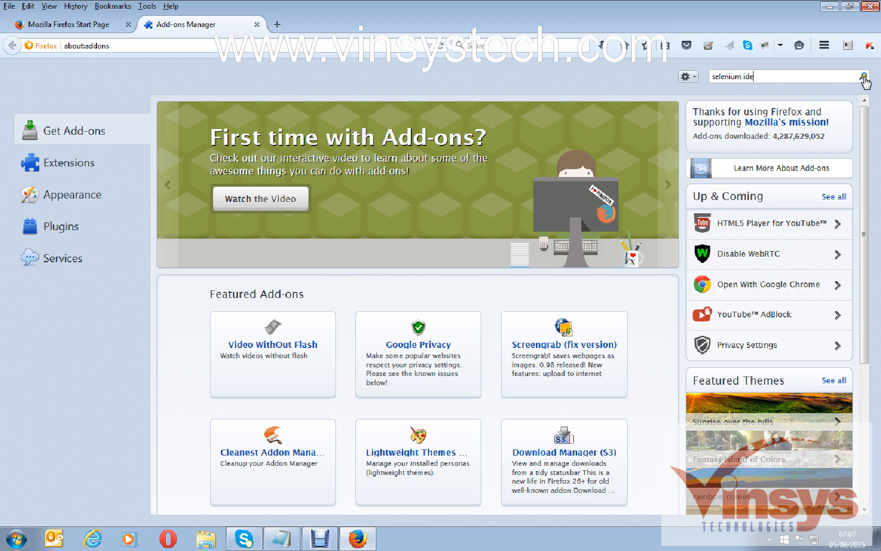
{"action": "left_click", "coordinate": [865, 76]}
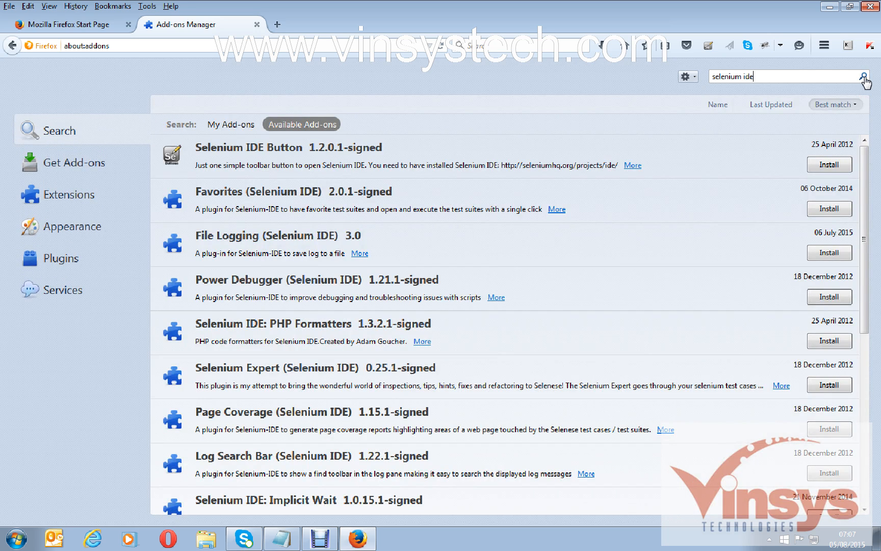
{"action": "mouse_move", "coordinate": [218, 134]}
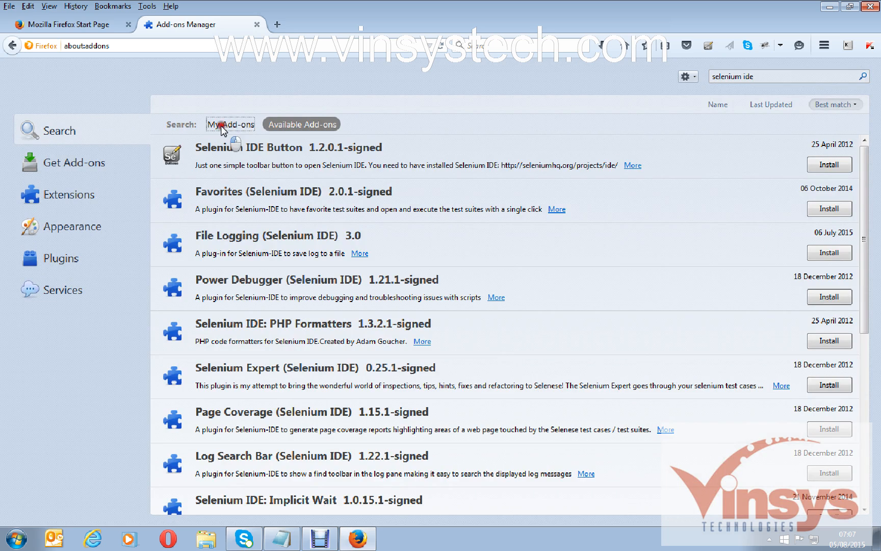
Switch the results to My Add-ons so the installed Selenium IDE 2.9.0 is listed
{"action": "left_click", "coordinate": [229, 124]}
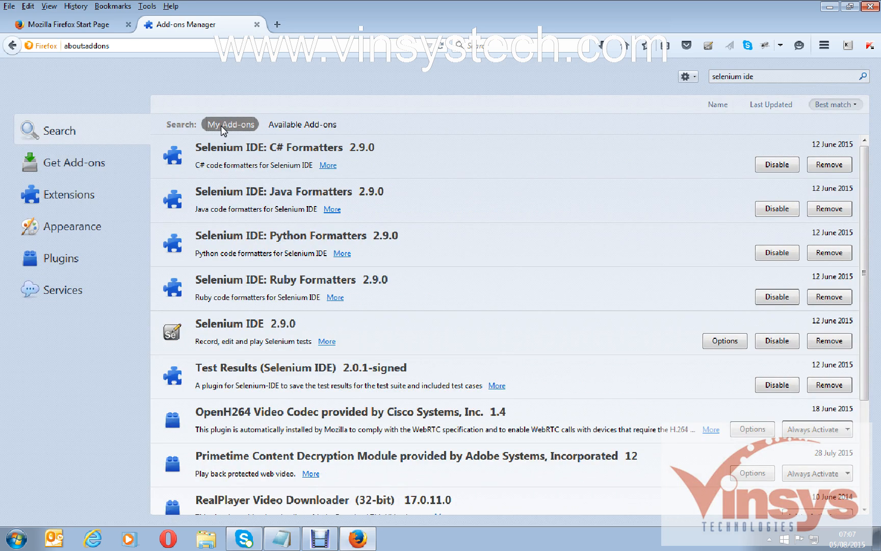
{"action": "mouse_move", "coordinate": [293, 130]}
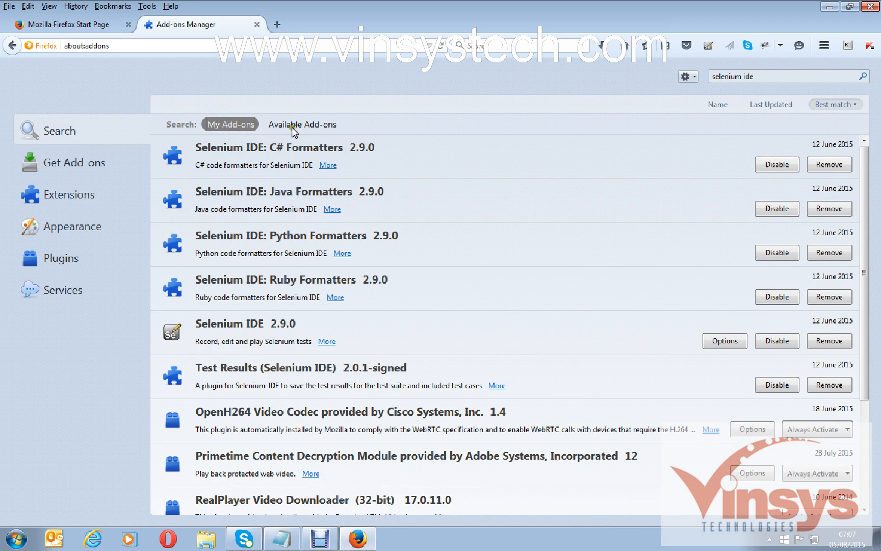
{"action": "left_click", "coordinate": [301, 125]}
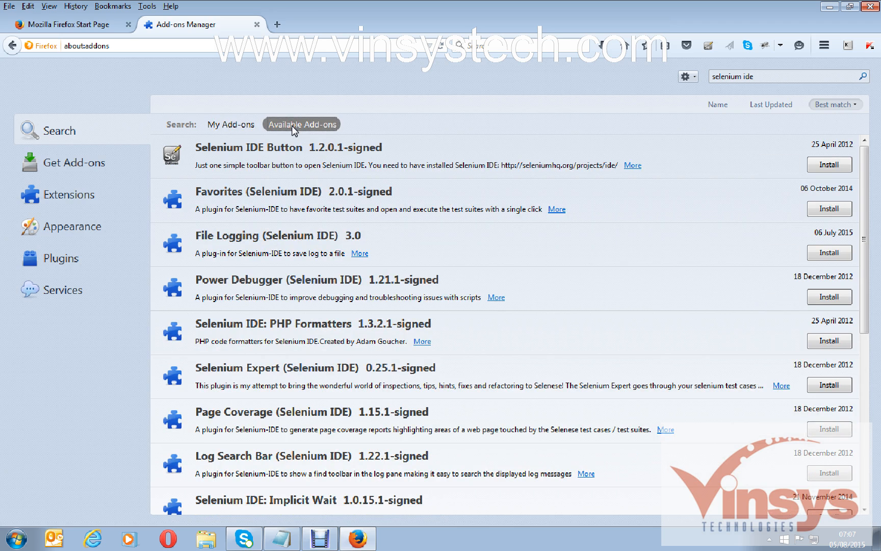
{"action": "mouse_move", "coordinate": [730, 197]}
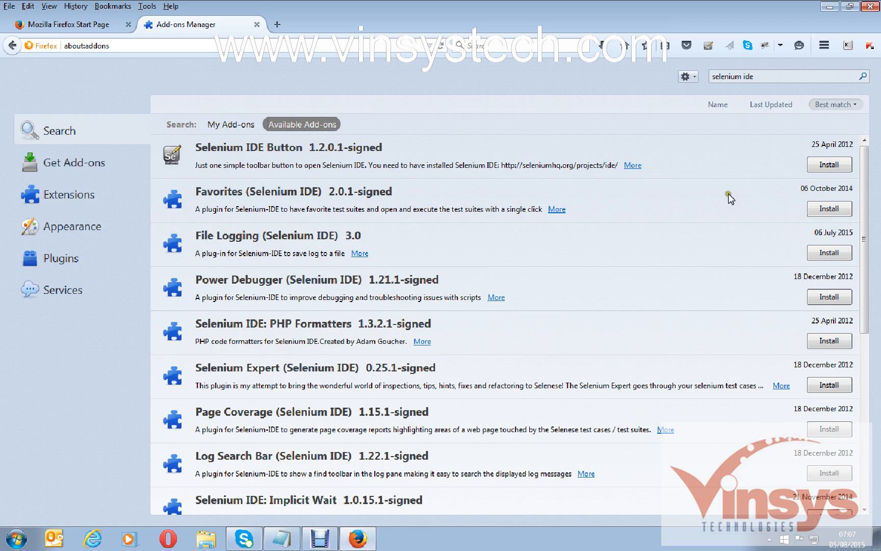
{"action": "mouse_move", "coordinate": [822, 283]}
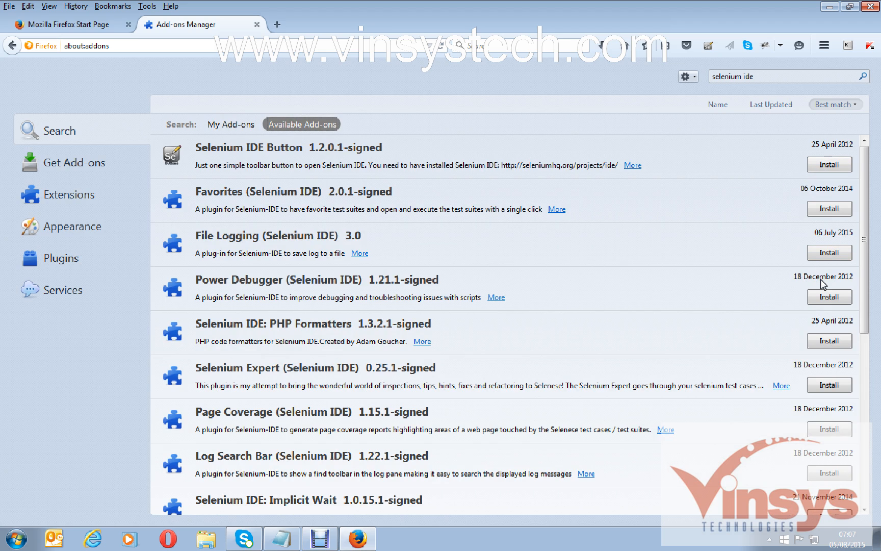
{"action": "mouse_move", "coordinate": [212, 130]}
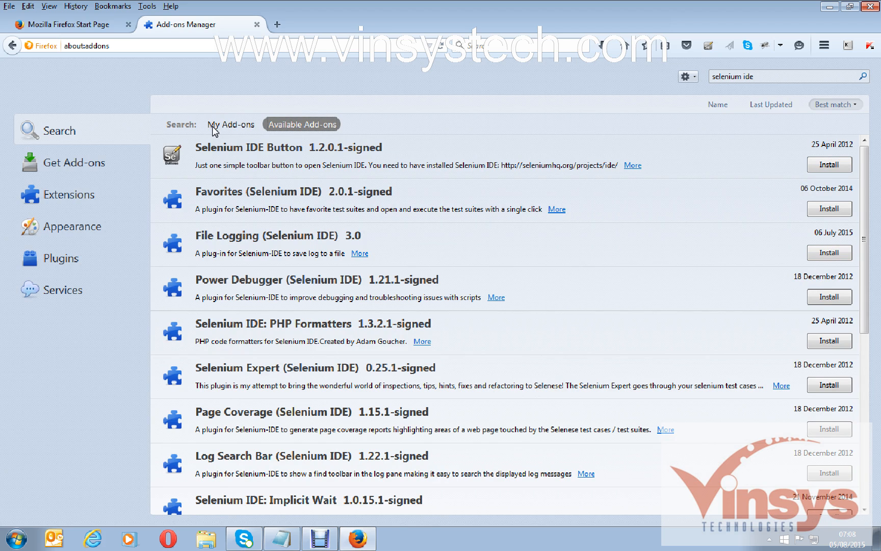
{"action": "left_click", "coordinate": [229, 124]}
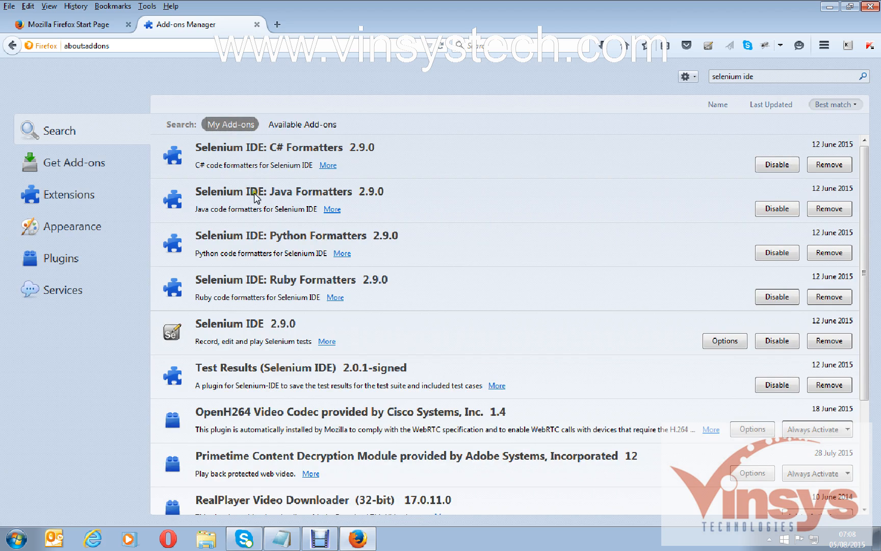
{"action": "mouse_move", "coordinate": [261, 335]}
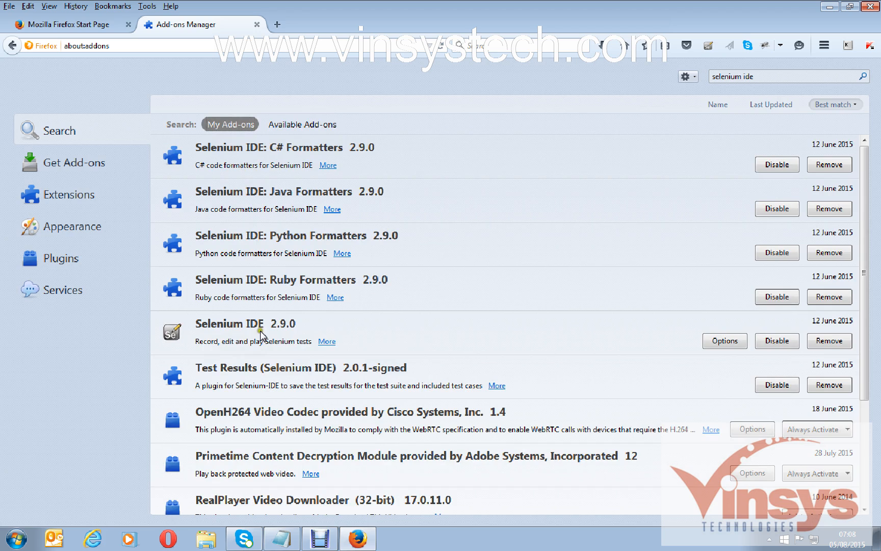
{"action": "mouse_move", "coordinate": [298, 339]}
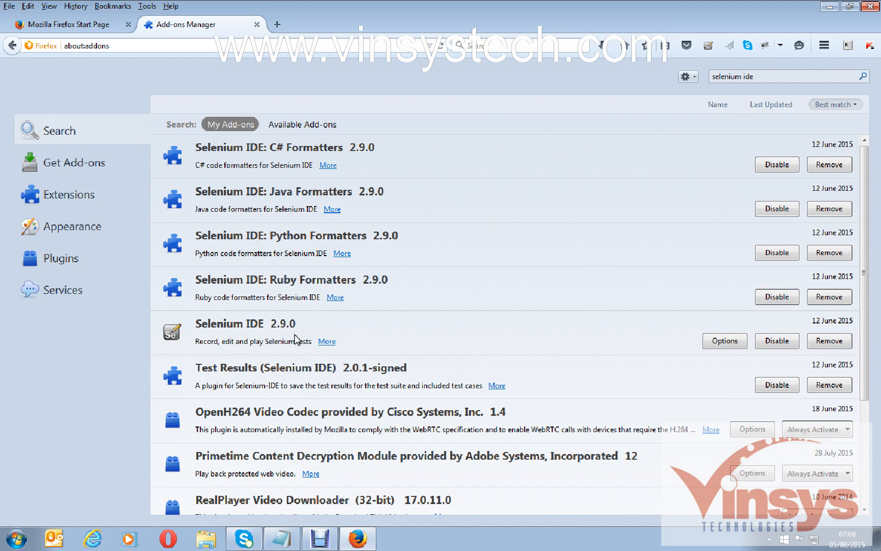
{"action": "mouse_move", "coordinate": [323, 337]}
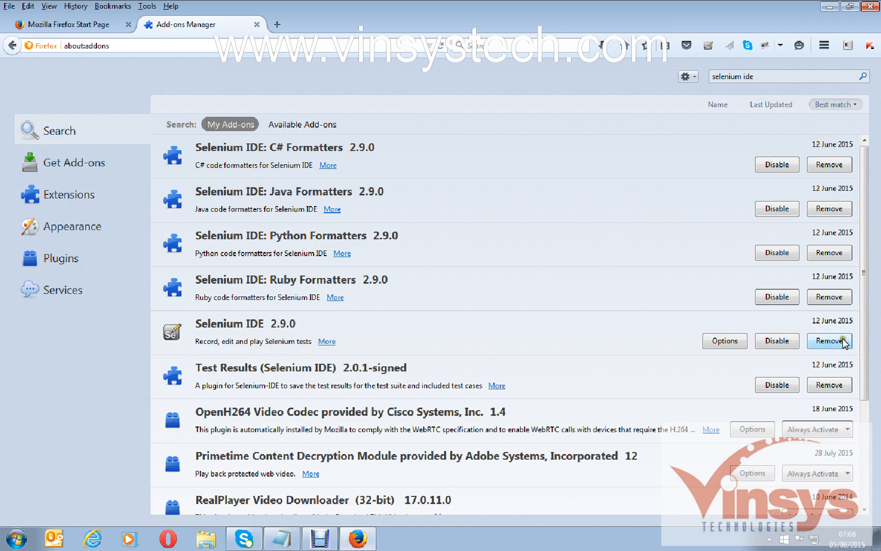
Remove the Selenium IDE 2.9.0 add-on from its row
{"action": "left_click", "coordinate": [829, 341]}
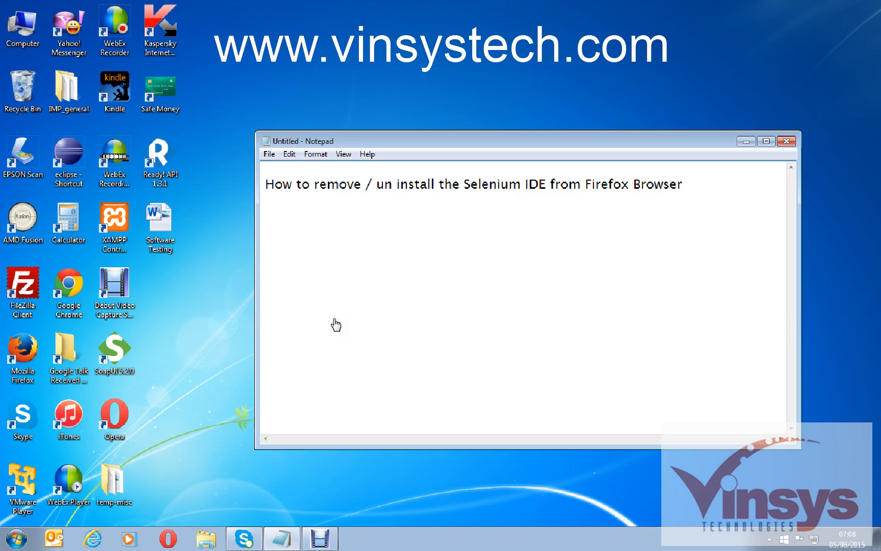
Restore the Firefox window showing the installed list without Selenium IDE 2.9.0
{"action": "left_click", "coordinate": [346, 184]}
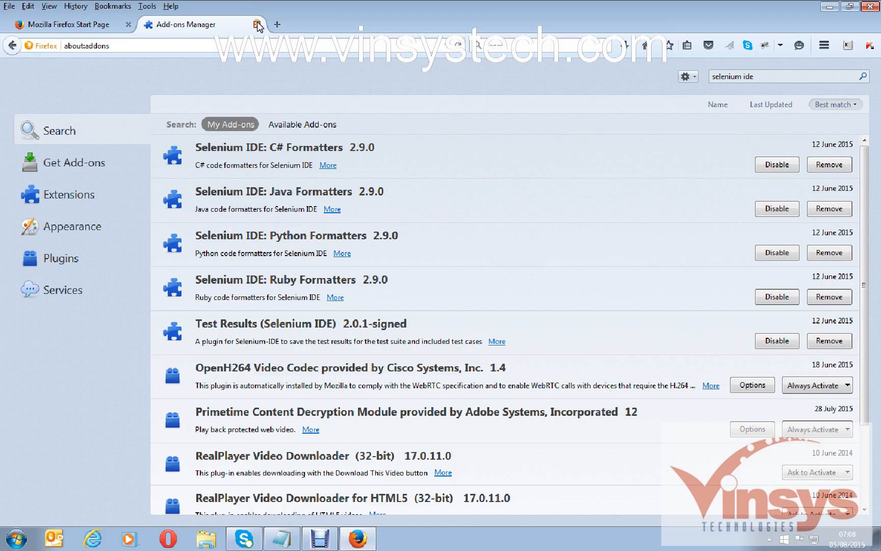
Close the Add-ons Manager and check the Tools menu no longer lists Selenium IDE
{"action": "left_click", "coordinate": [256, 25]}
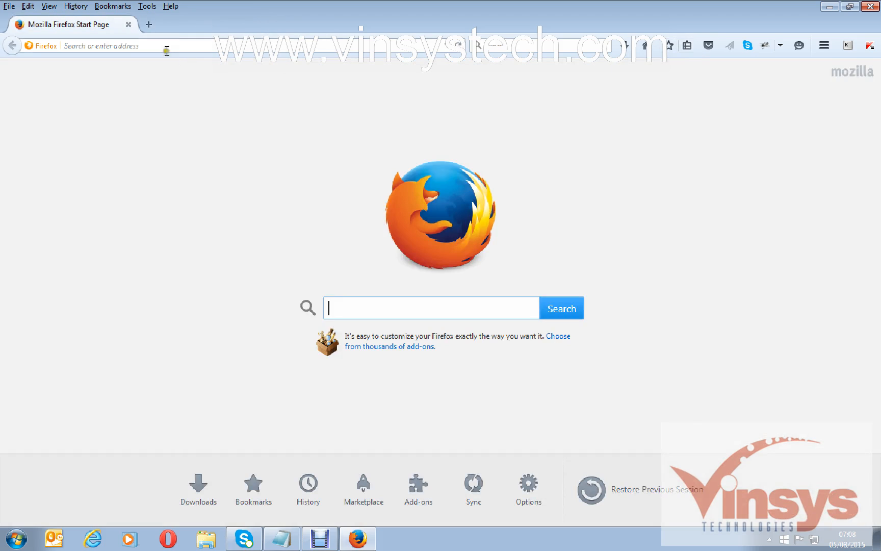
{"action": "left_click", "coordinate": [147, 6]}
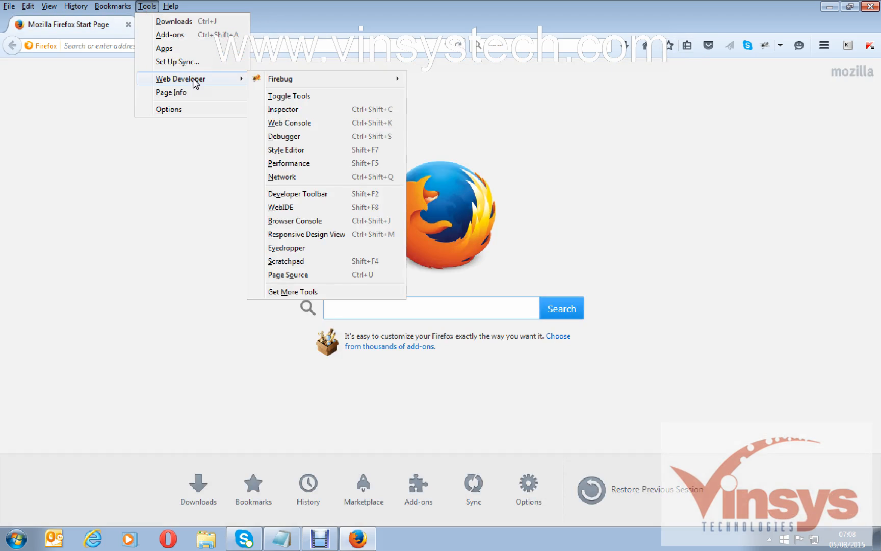
{"action": "mouse_move", "coordinate": [168, 109]}
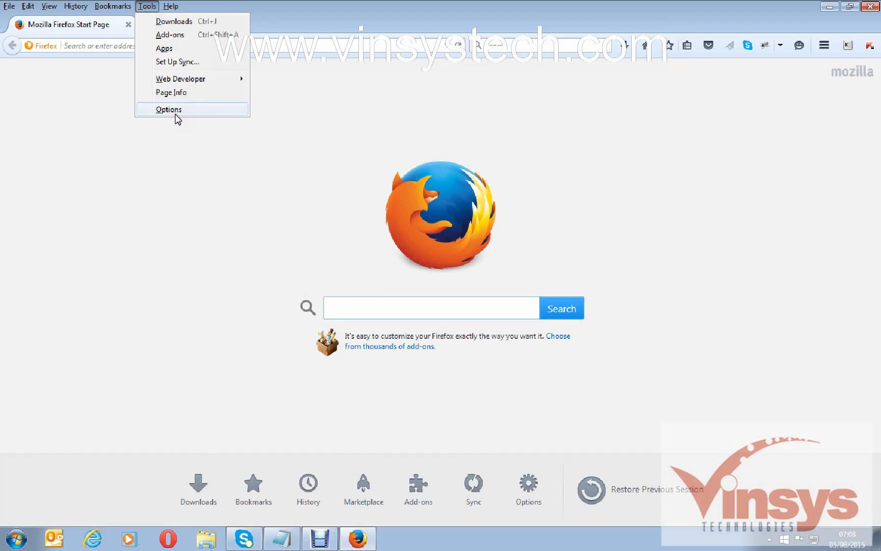
{"action": "left_click", "coordinate": [710, 163]}
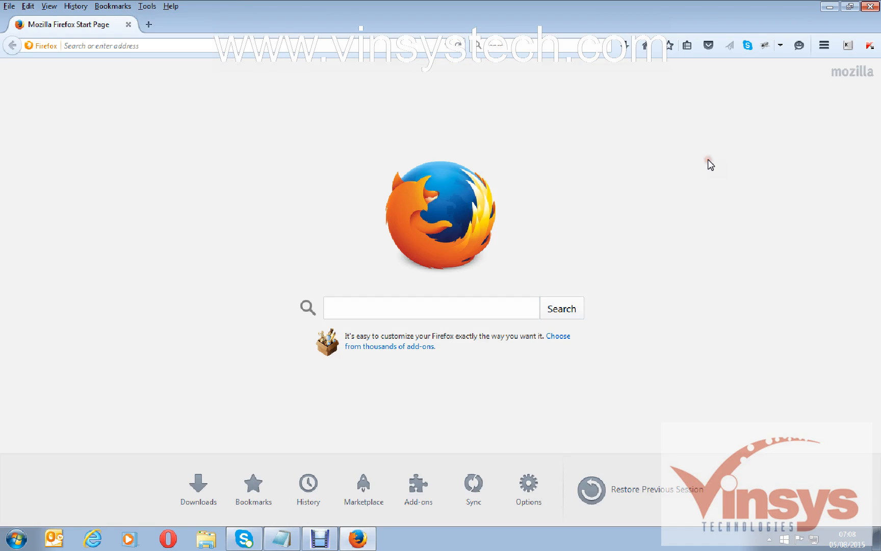